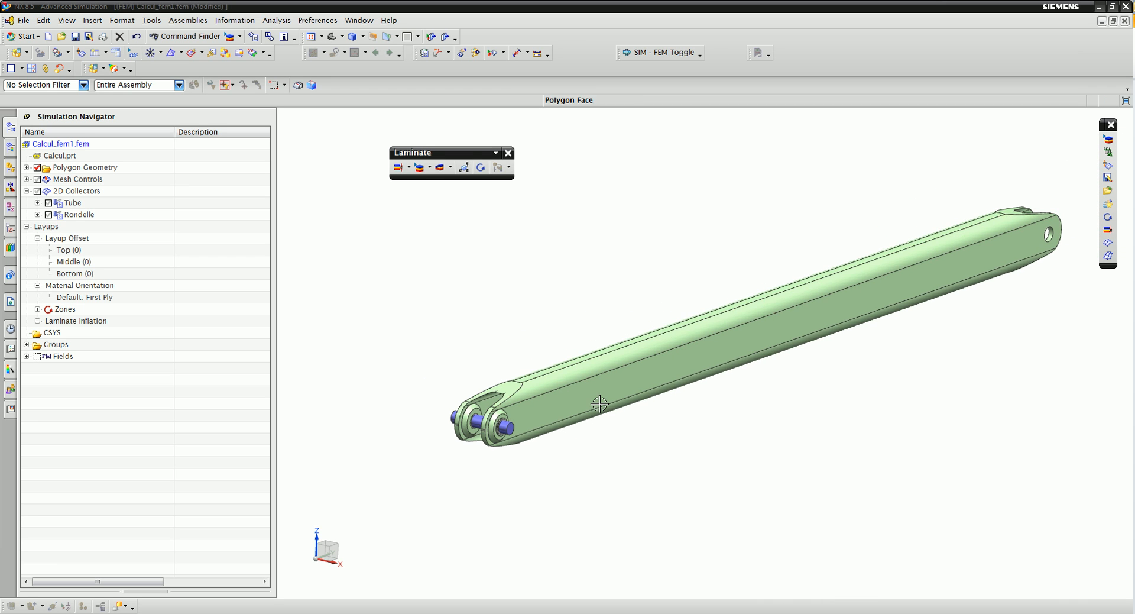
{"action": "mouse_move", "coordinate": [539, 396]}
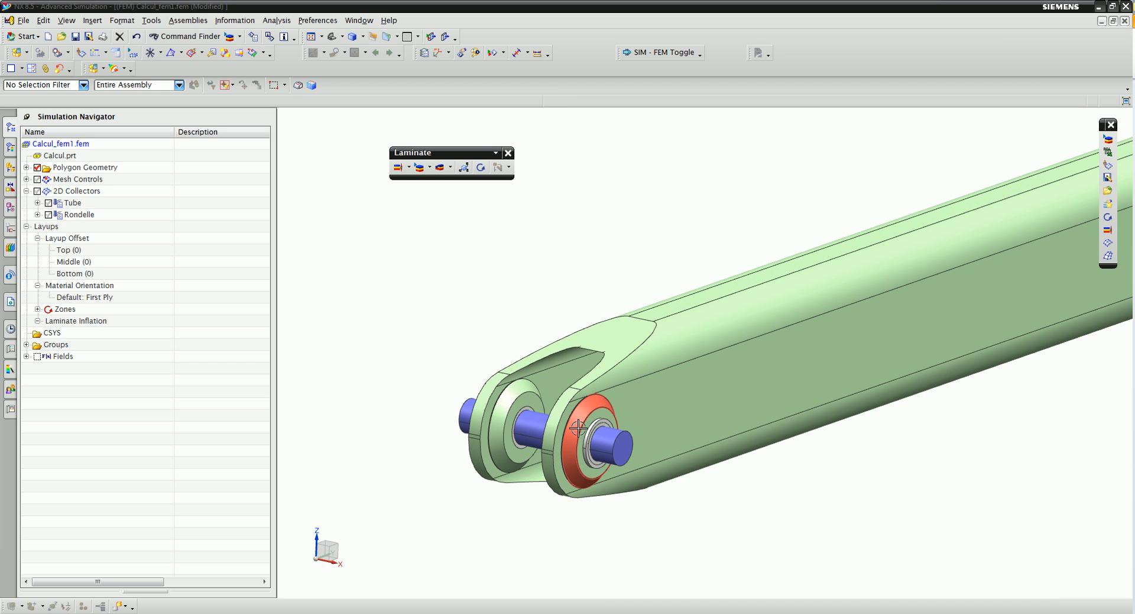
{"action": "mouse_move", "coordinate": [575, 434]}
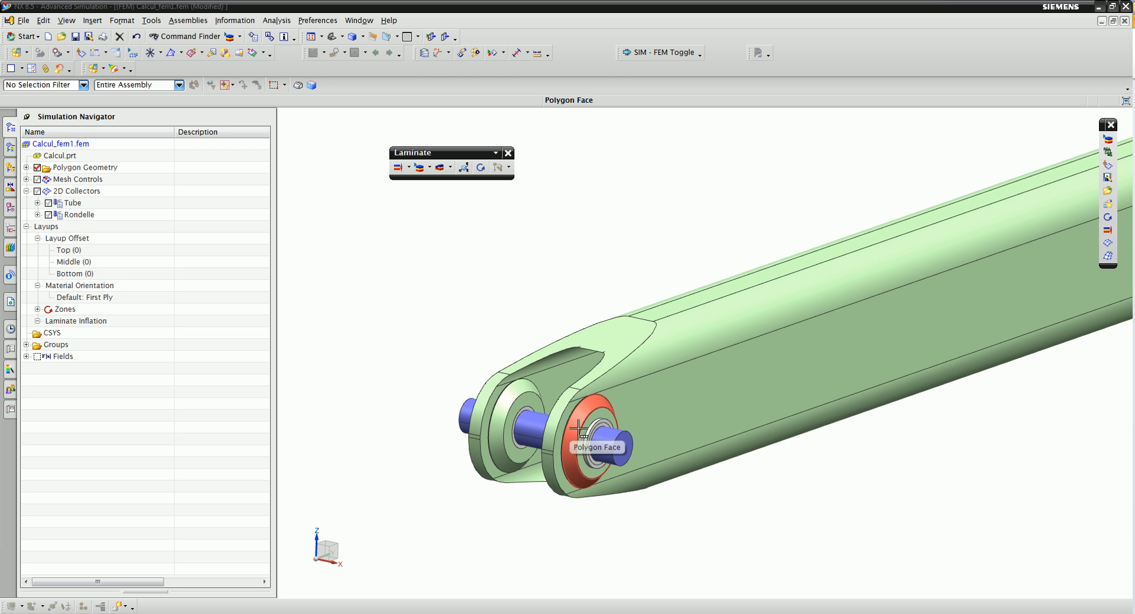
Review the 60-ply symmetric Tube layup, then close it and the Physical Property Tables Manager.
{"action": "left_click", "coordinate": [596, 434]}
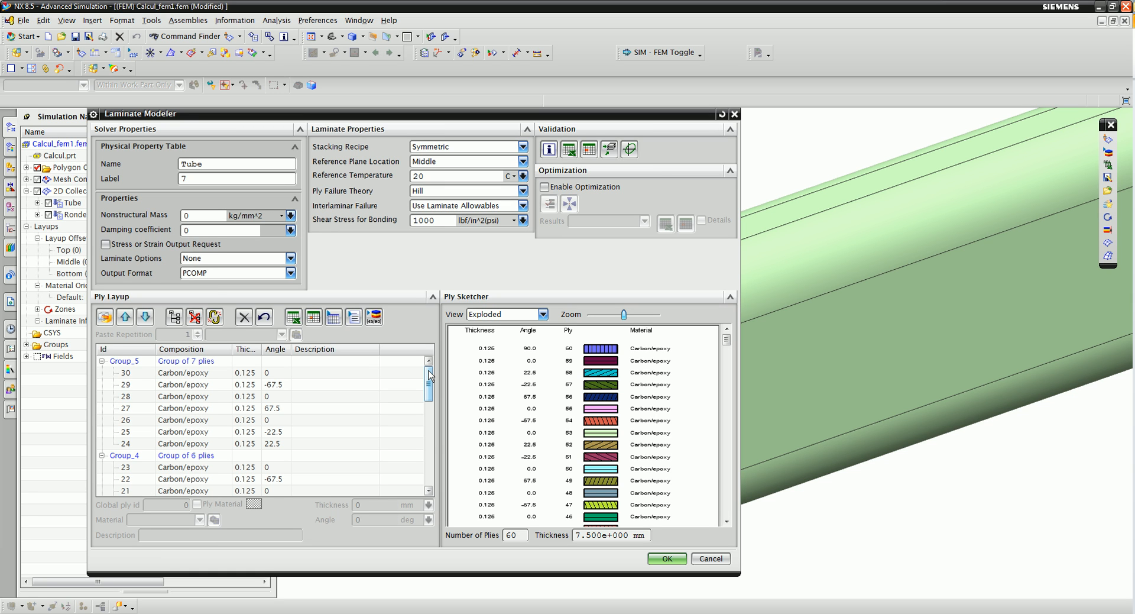
{"action": "left_click", "coordinate": [665, 558]}
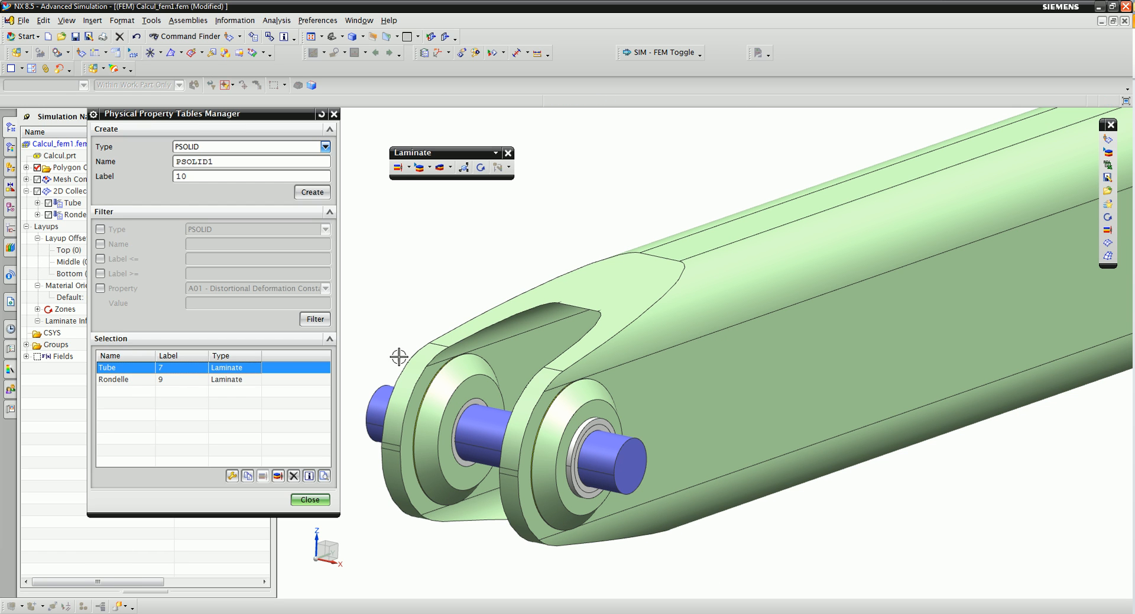
{"action": "left_click", "coordinate": [309, 499]}
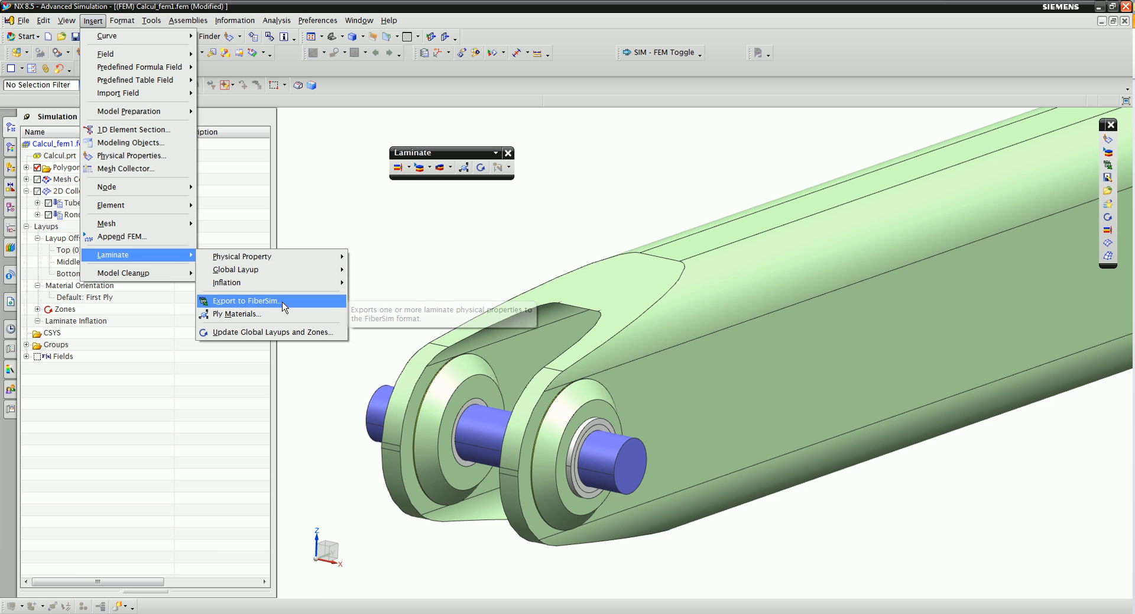
Export laminate 7 Tube to a FiberSim PDI Excel ply worksheet.
{"action": "left_click", "coordinate": [246, 300]}
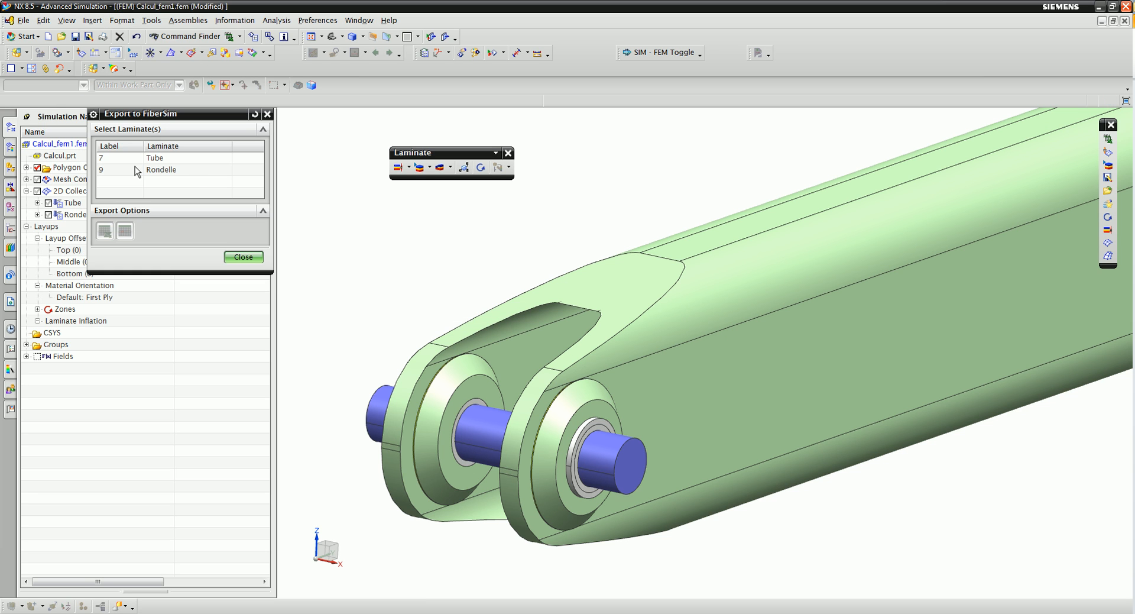
{"action": "left_click", "coordinate": [154, 158]}
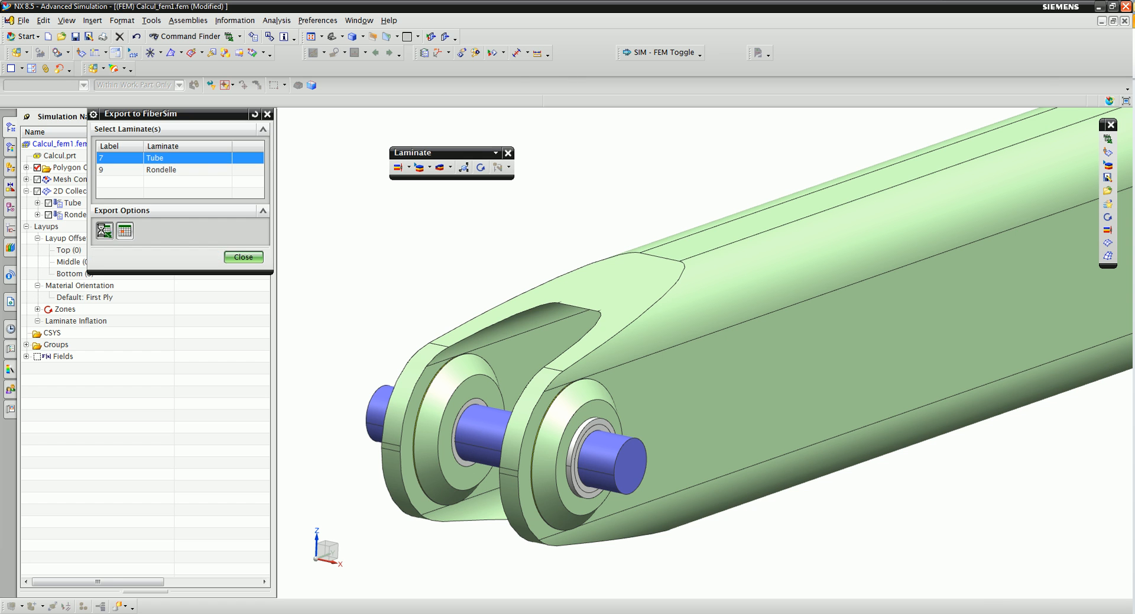
{"action": "left_click", "coordinate": [125, 230]}
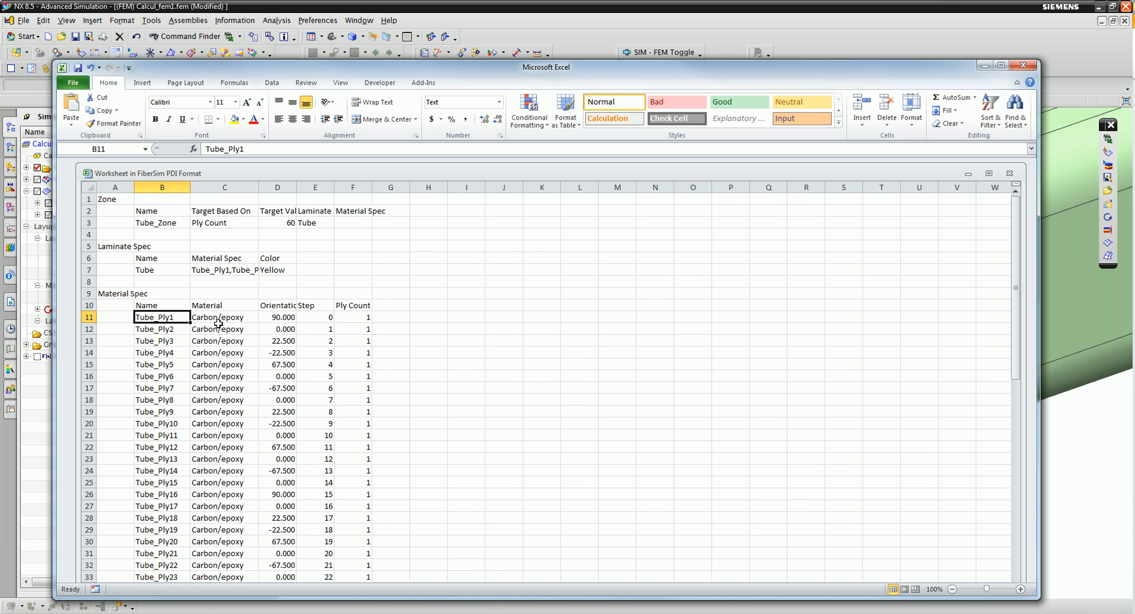
{"action": "left_click", "coordinate": [314, 317]}
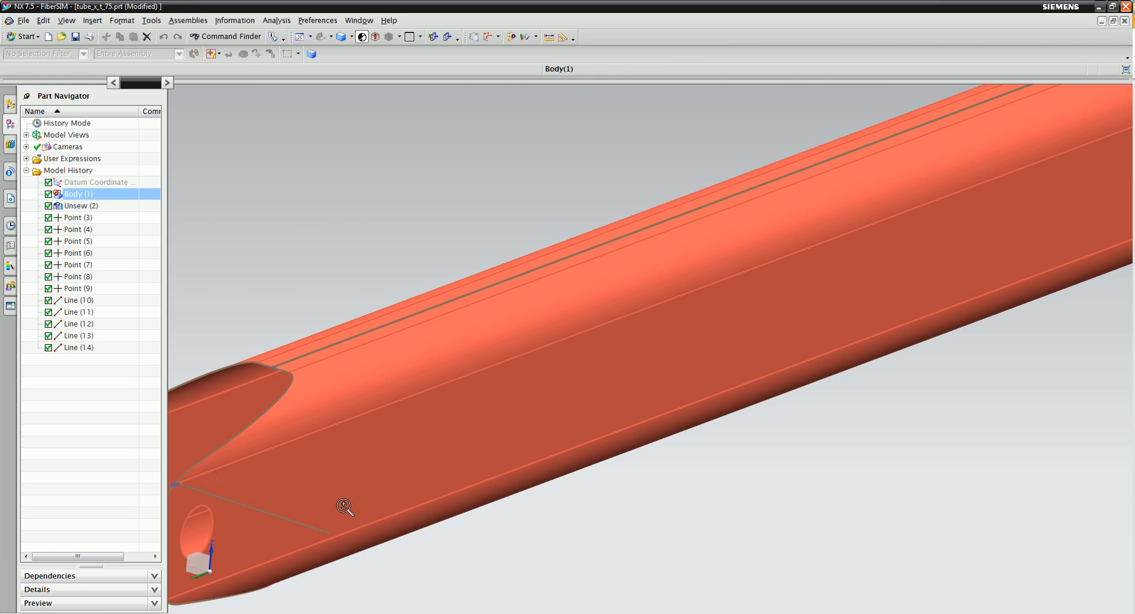
Import the exported Preliminary Design Interface worksheet into LAM001 and list the 60 plies.
{"action": "left_click", "coordinate": [397, 121]}
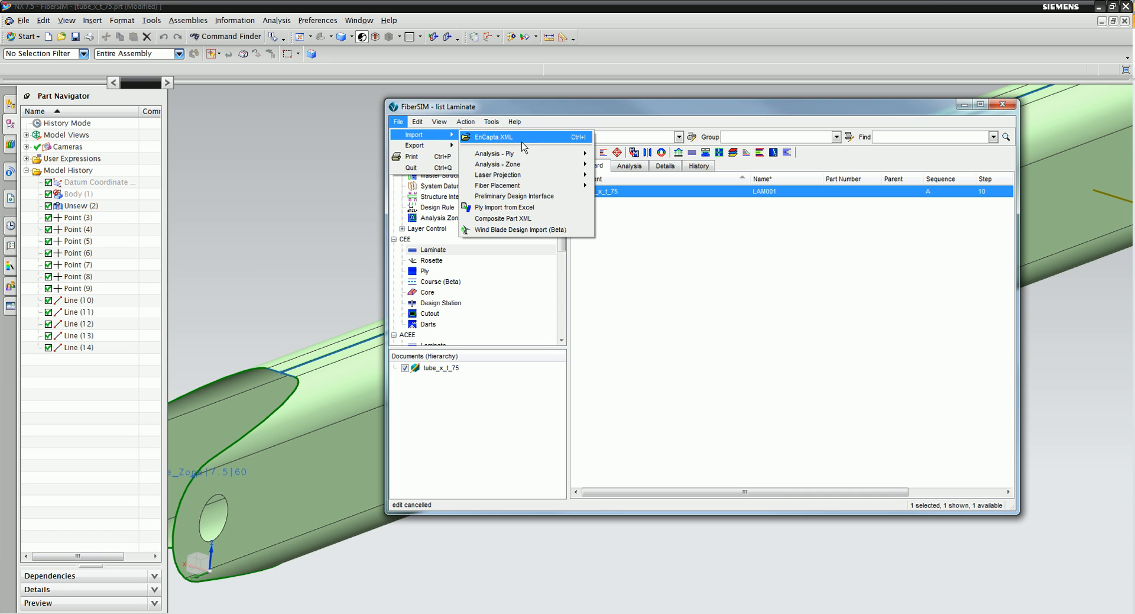
{"action": "left_click", "coordinate": [513, 195]}
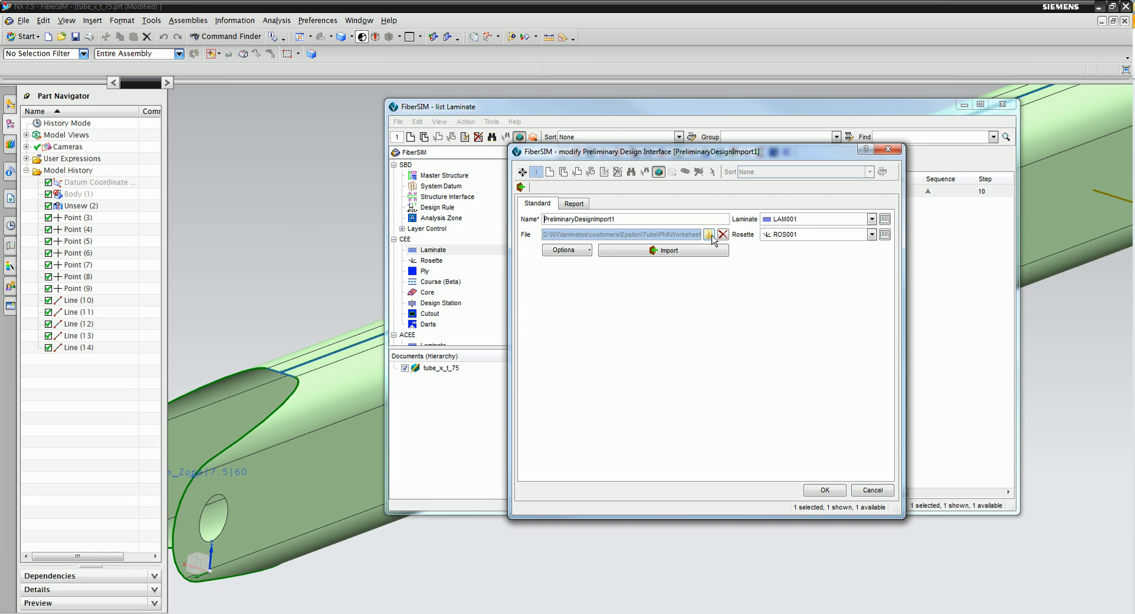
{"action": "left_click", "coordinate": [79, 194]}
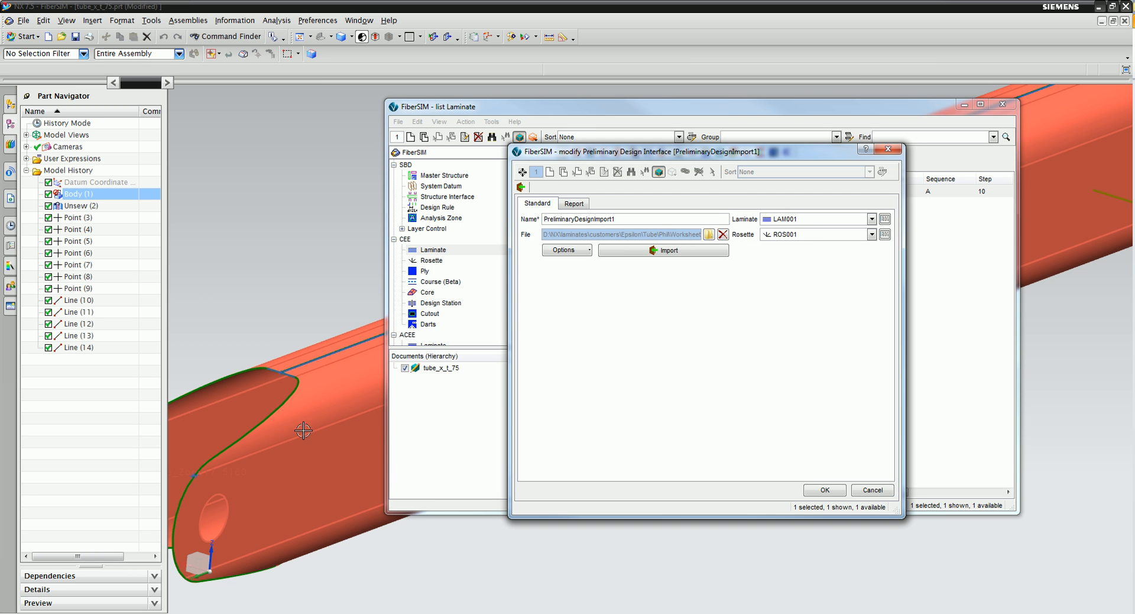
{"action": "mouse_move", "coordinate": [824, 474]}
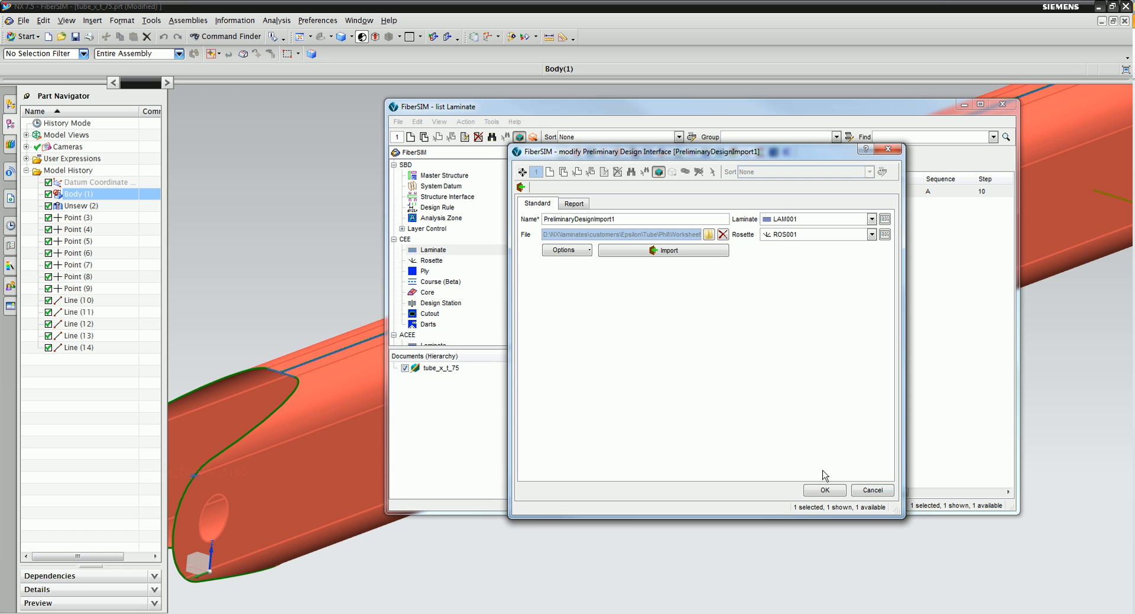
{"action": "left_click", "coordinate": [662, 250]}
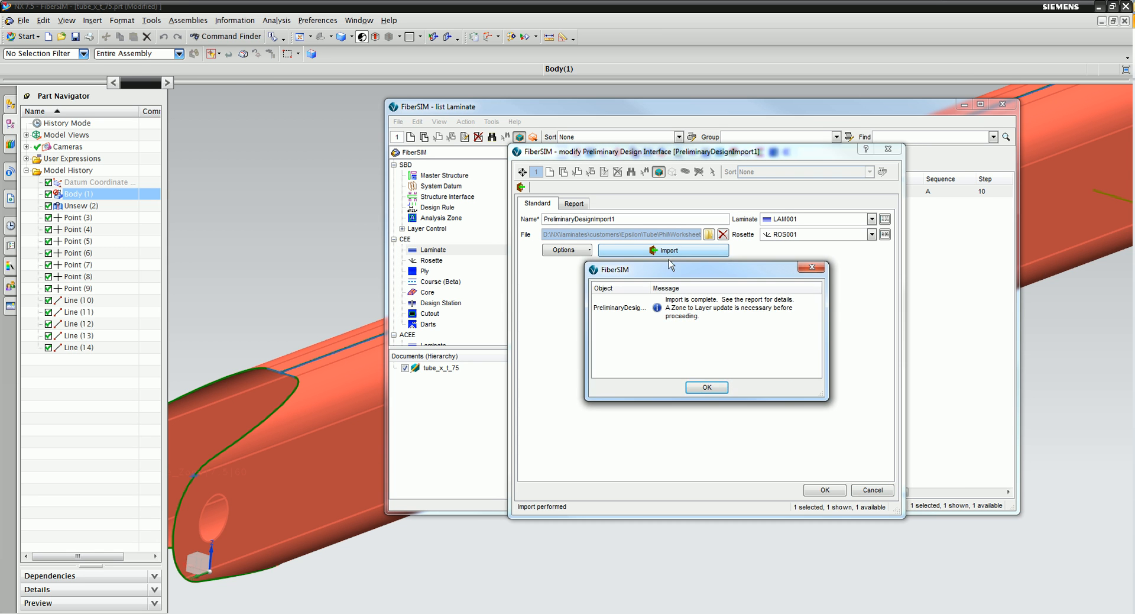
{"action": "left_click", "coordinate": [705, 387]}
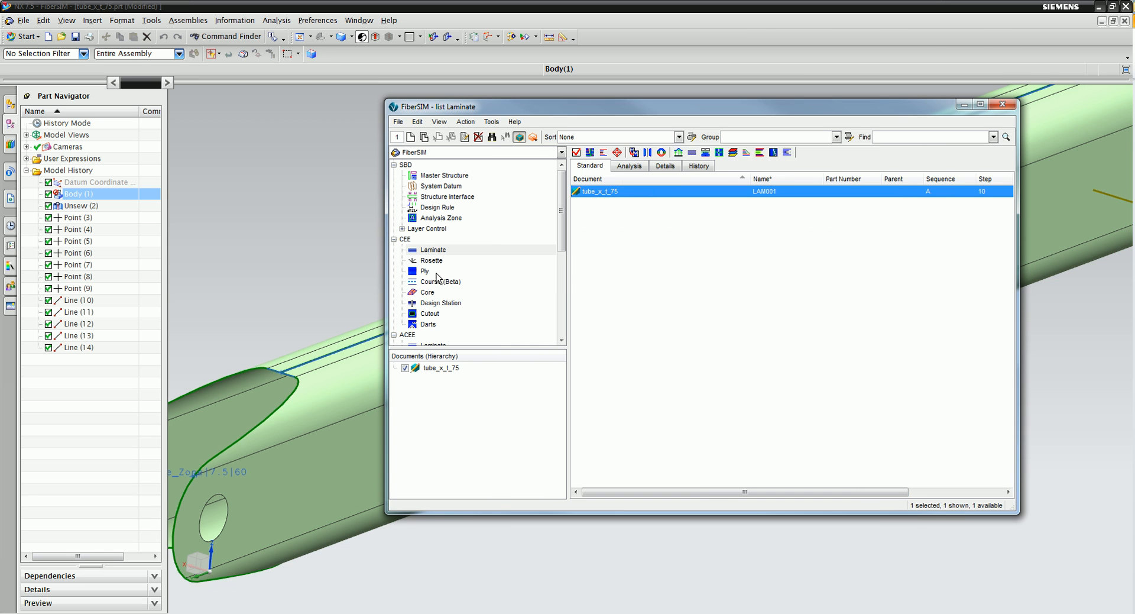
{"action": "left_click", "coordinate": [426, 271]}
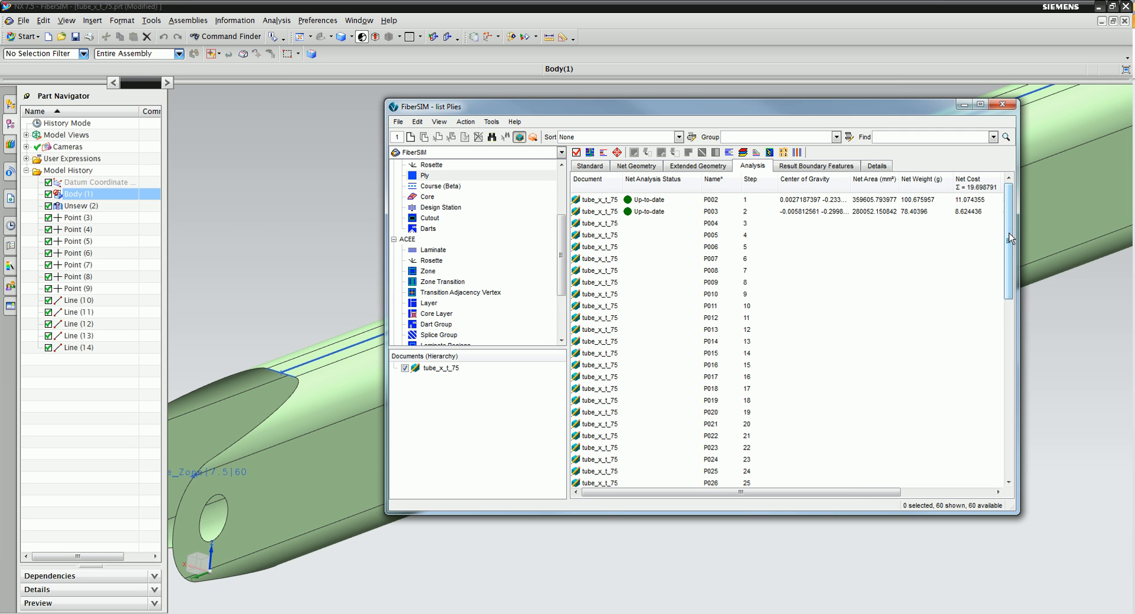
{"action": "mouse_move", "coordinate": [737, 275]}
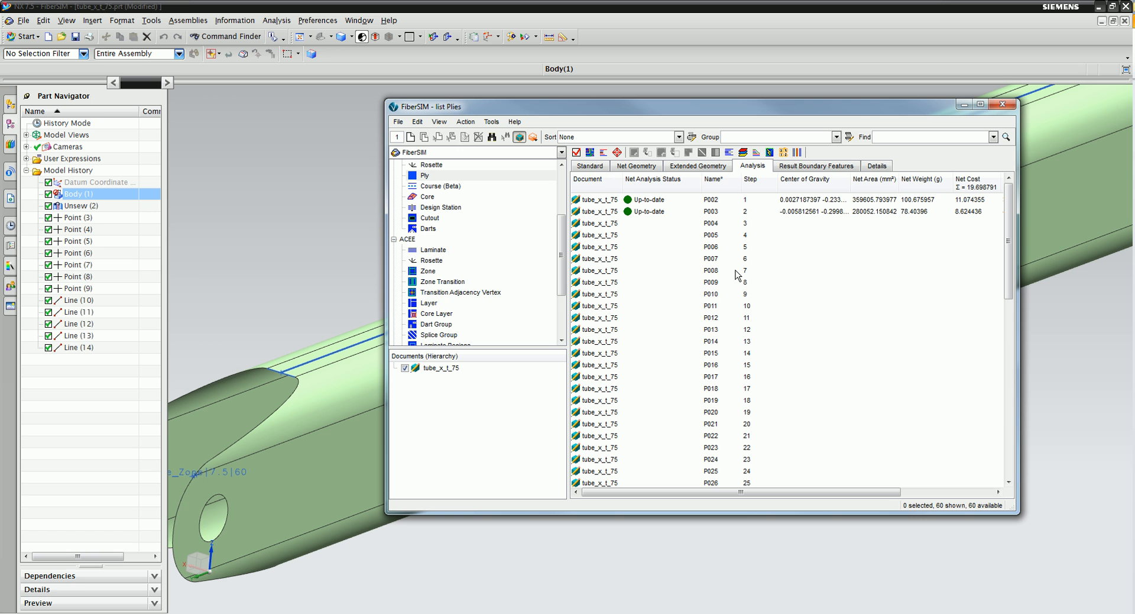
{"action": "mouse_move", "coordinate": [622, 221]}
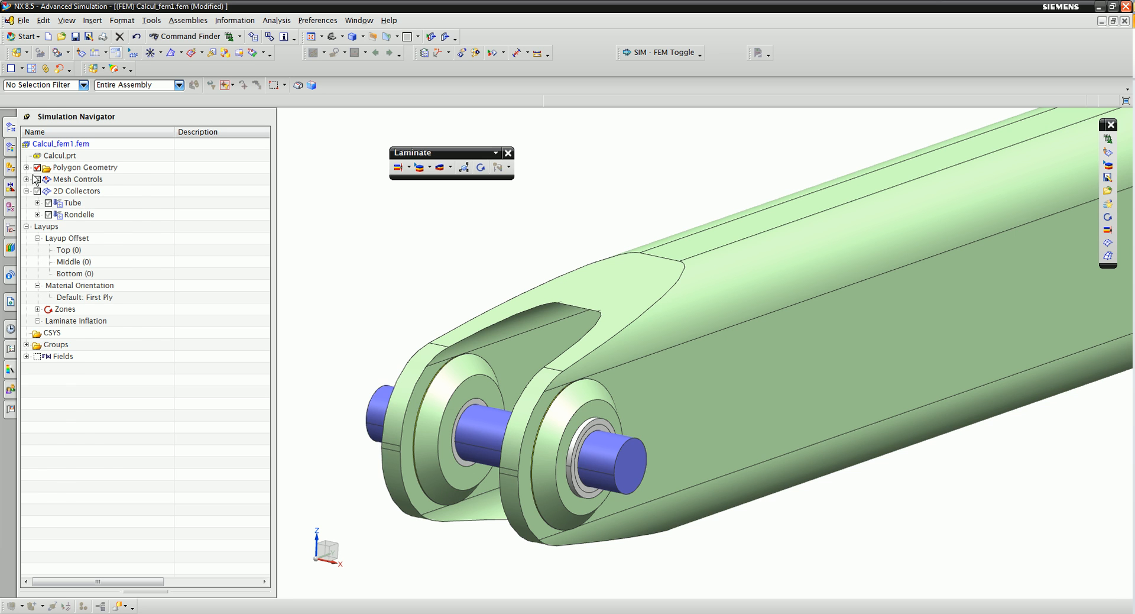
Import the FiberSIM XML layup onto the eight 2D tube faces, named Tube.
{"action": "left_click", "coordinate": [27, 167]}
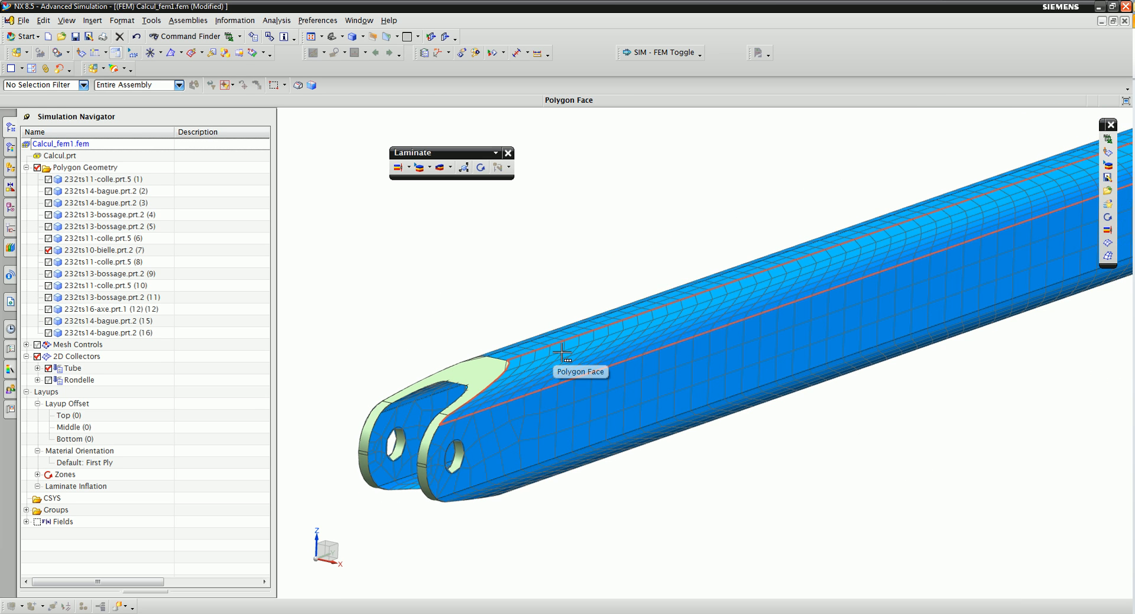
{"action": "left_click", "coordinate": [258, 281]}
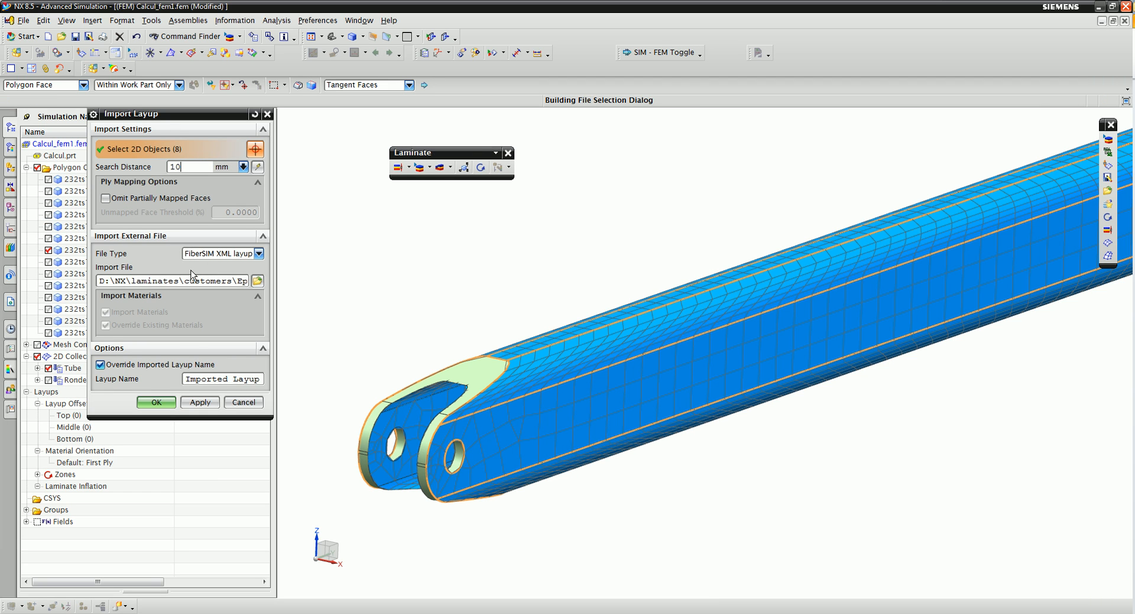
{"action": "type", "text": "Tube"}
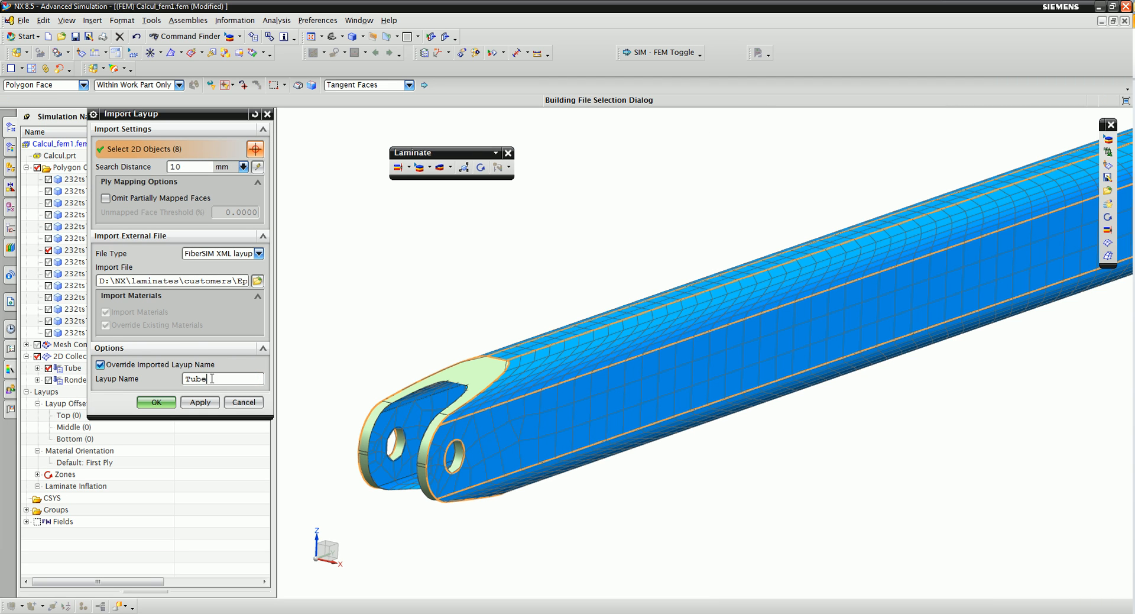
{"action": "left_click", "coordinate": [155, 402]}
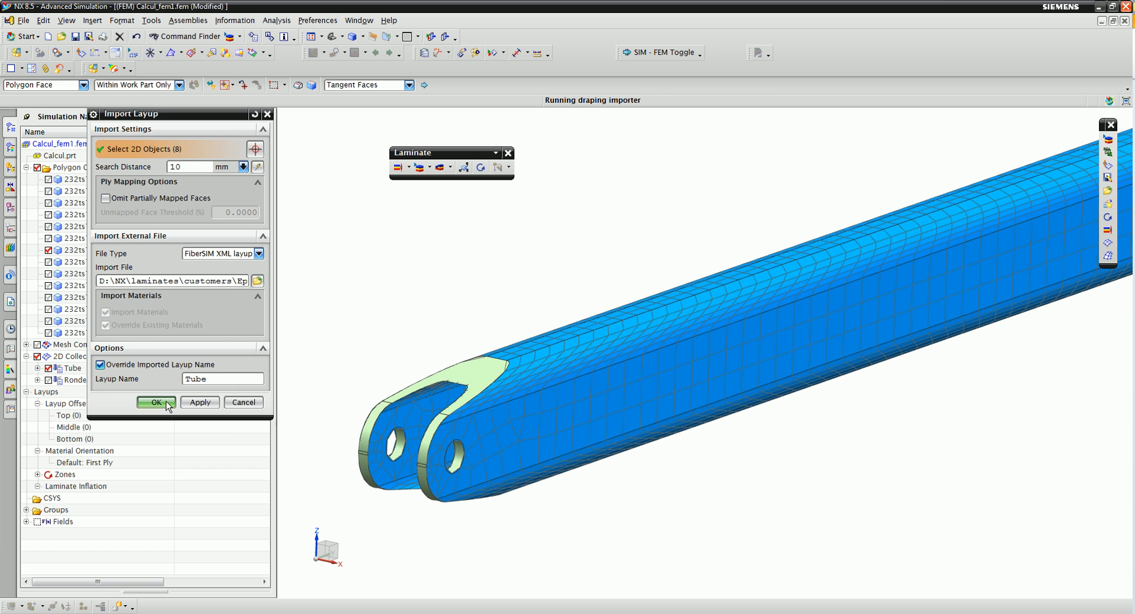
{"action": "left_click", "coordinate": [156, 403]}
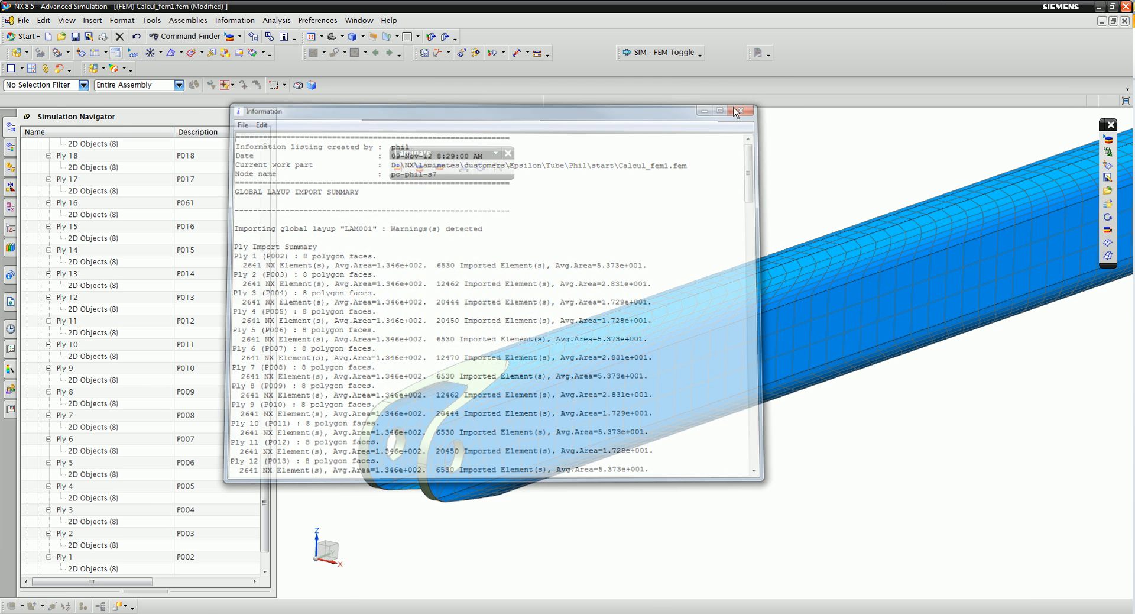
{"action": "left_click", "coordinate": [738, 110]}
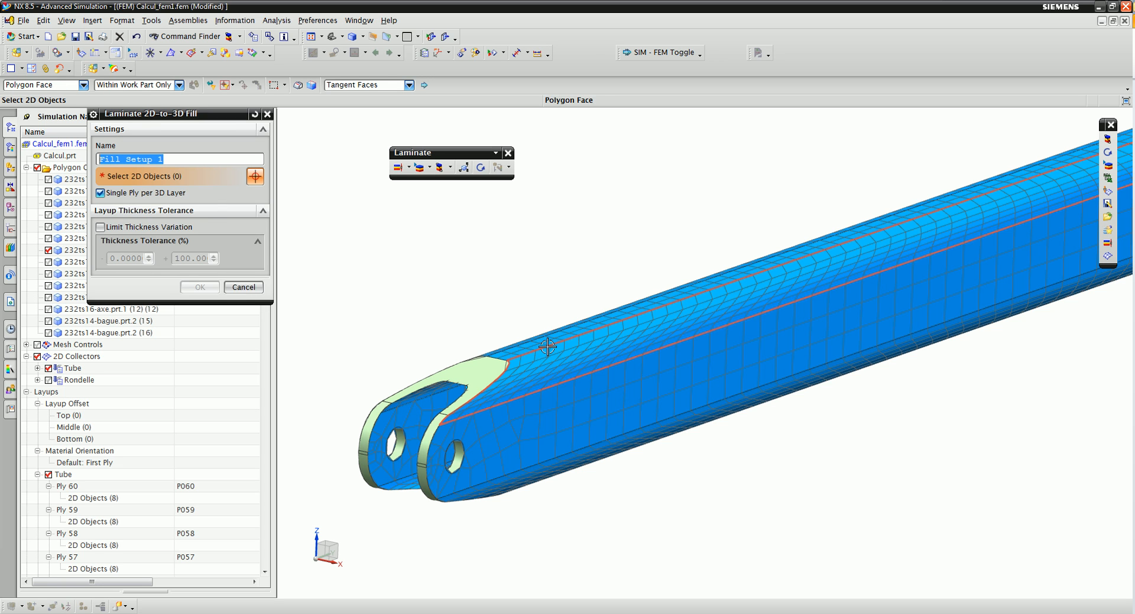
Fill the eight 2D tube faces into 3D layers with a single ply per layer.
{"action": "left_click", "coordinate": [548, 346]}
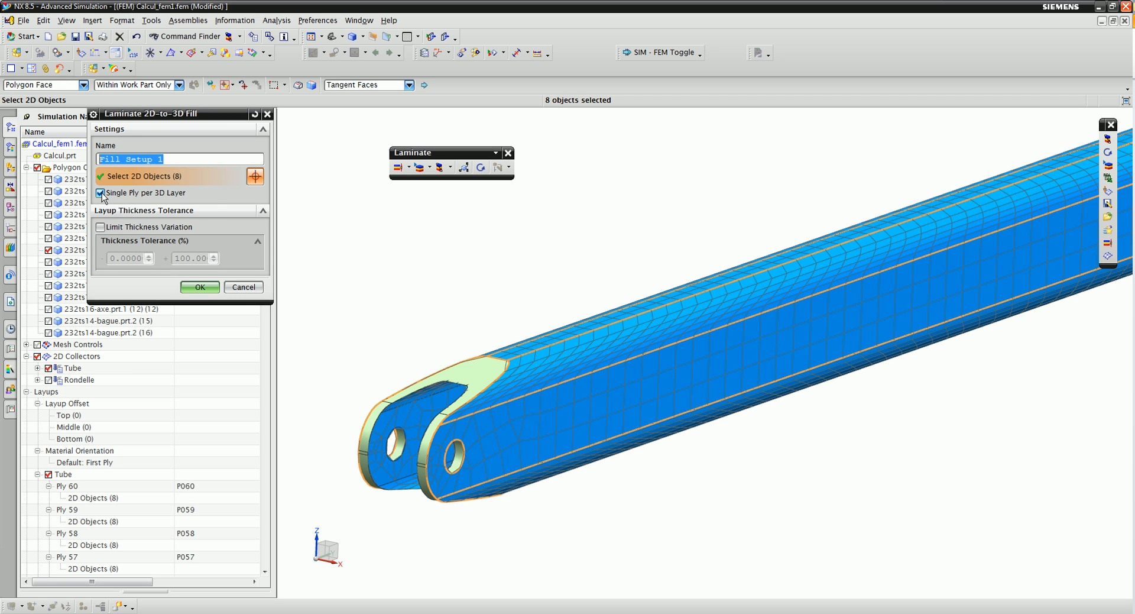
{"action": "left_click", "coordinate": [200, 287]}
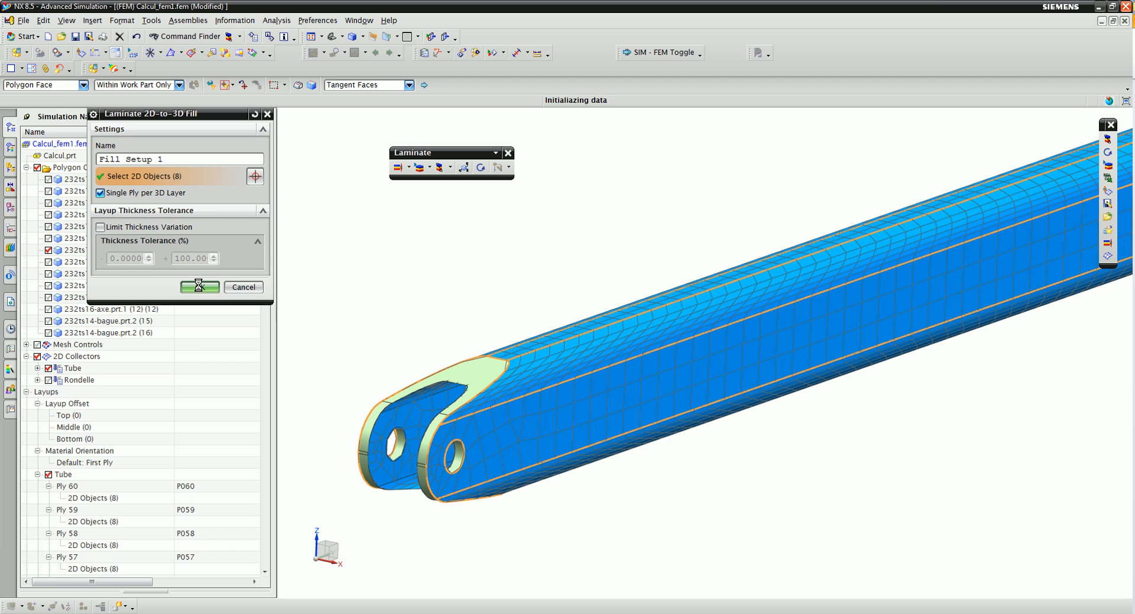
{"action": "left_click", "coordinate": [200, 287]}
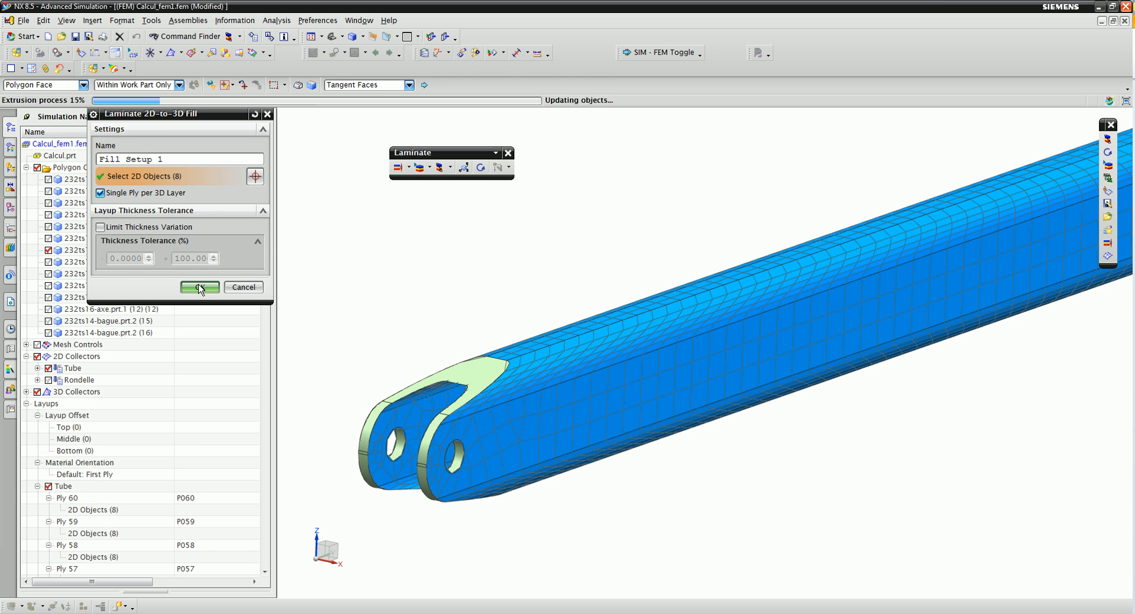
{"action": "left_click", "coordinate": [198, 287]}
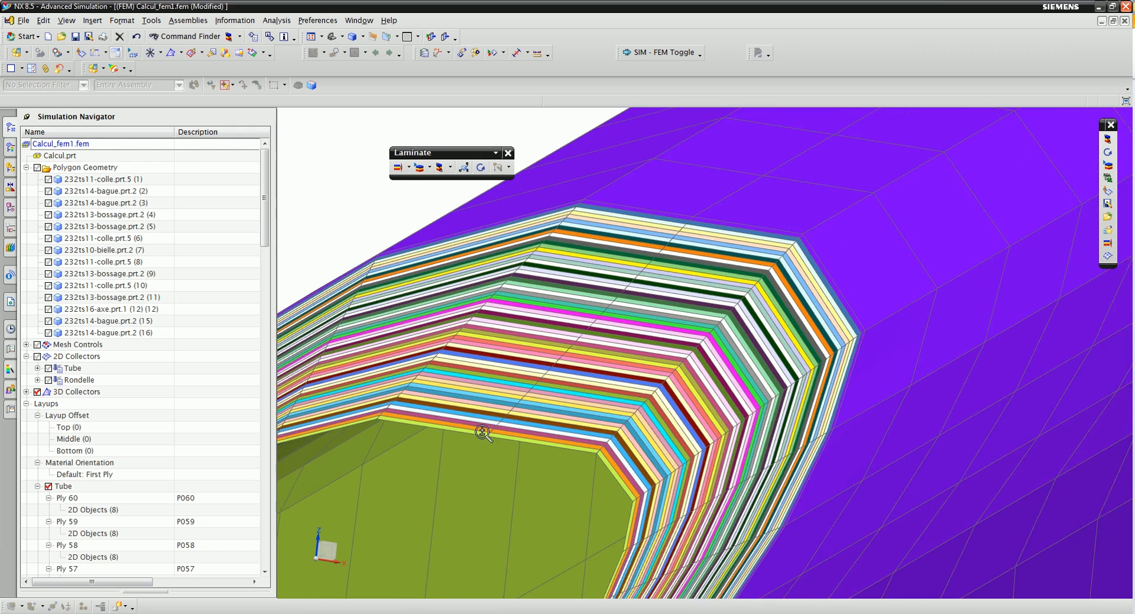
{"action": "left_click", "coordinate": [84, 296]}
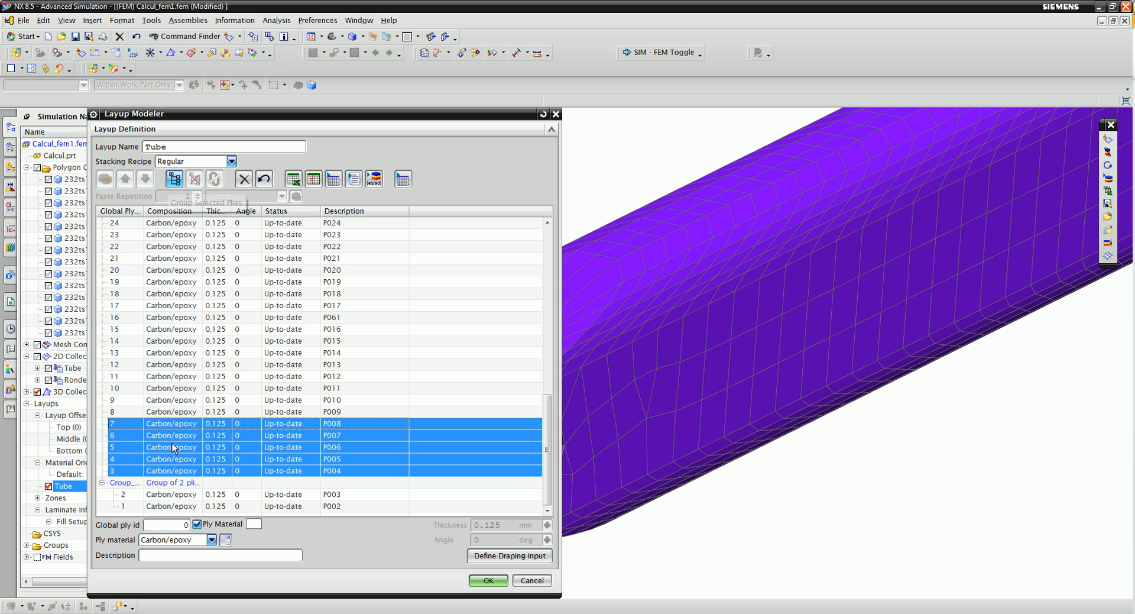
Group the selected Tube plies, apply the grouping, and edit Fill Setup 1.
{"action": "left_click", "coordinate": [174, 179]}
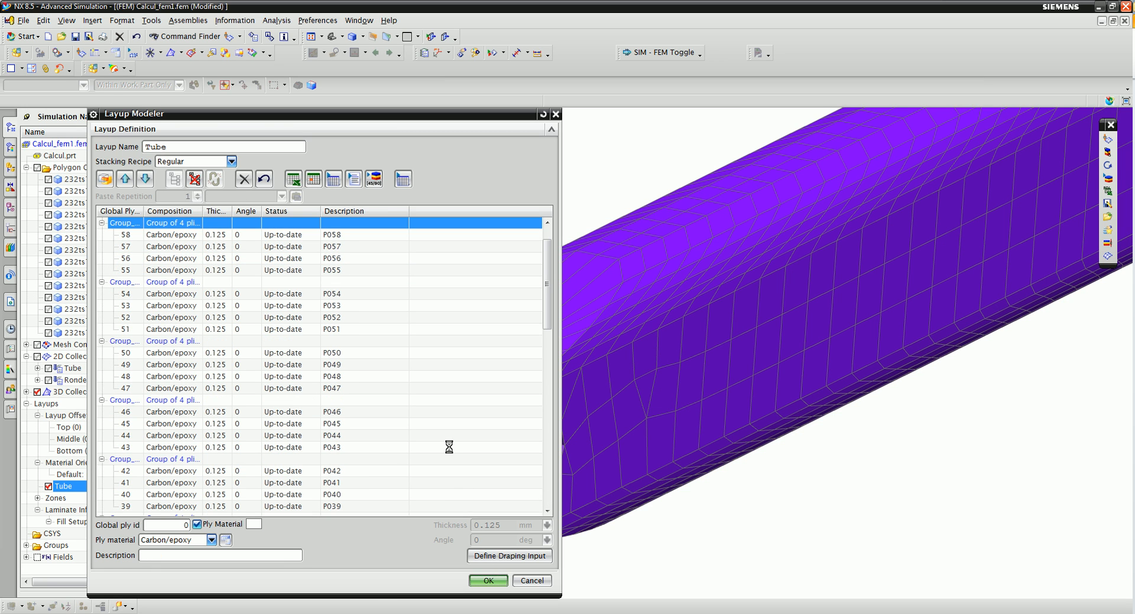
{"action": "left_click", "coordinate": [487, 580]}
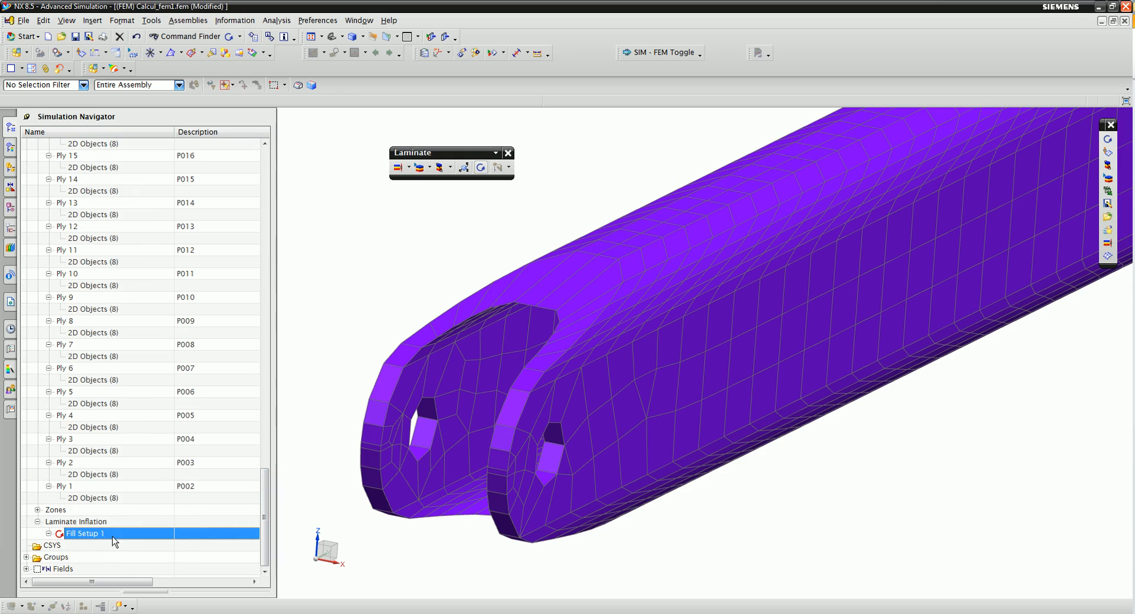
{"action": "double_click", "coordinate": [85, 533]}
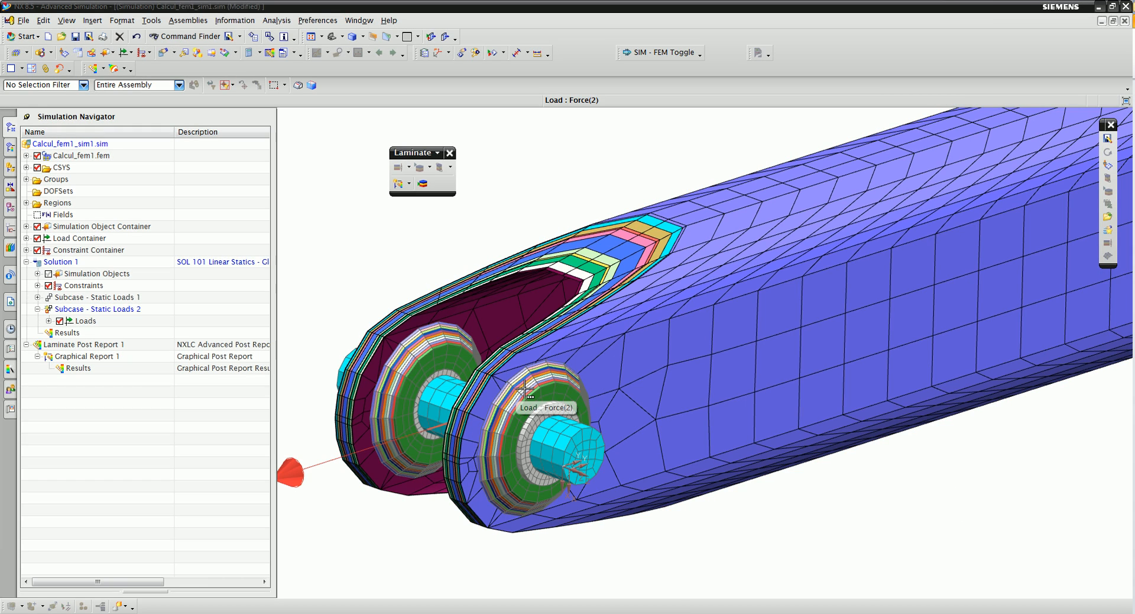
{"action": "mouse_move", "coordinate": [593, 466]}
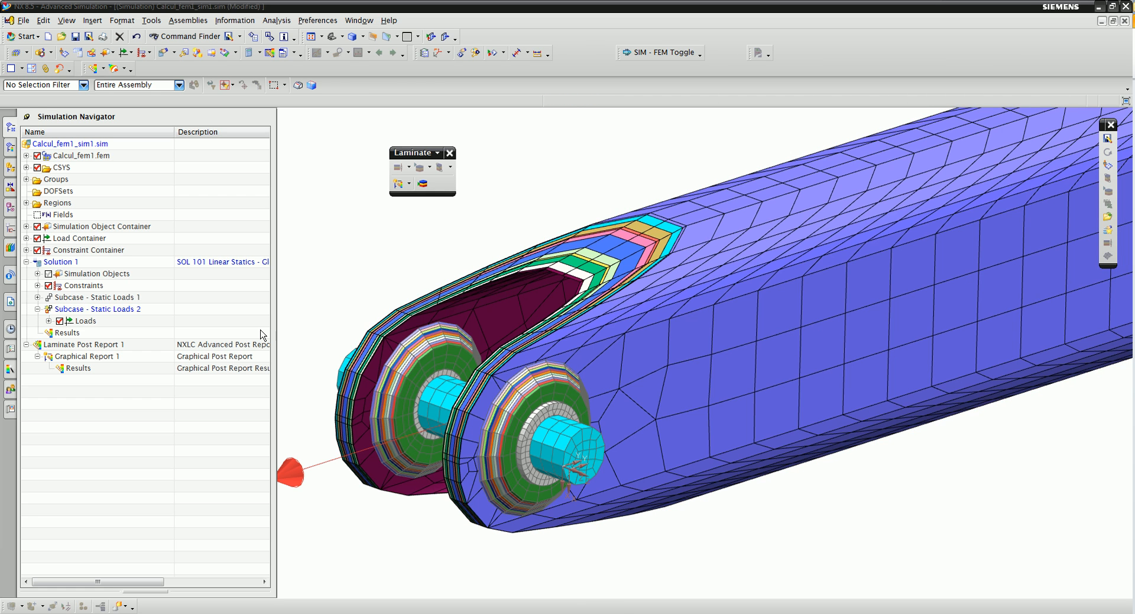
{"action": "mouse_move", "coordinate": [309, 274]}
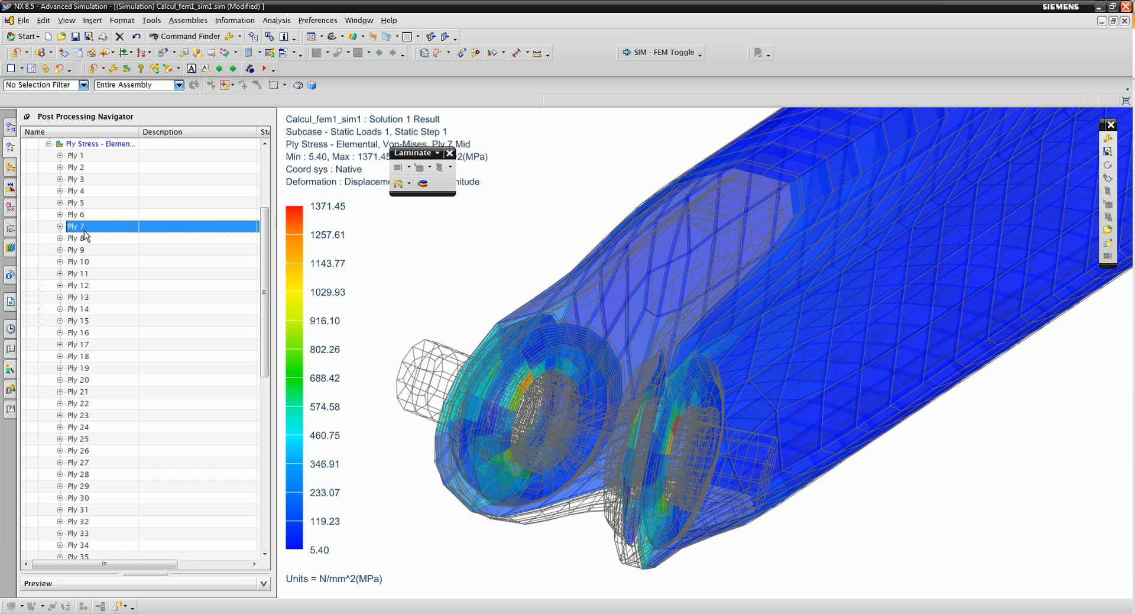
Scroll through the elemental Max Stresses entries for the tube's plies.
{"action": "scroll", "scroll_direction": "down", "scroll_amount": 3}
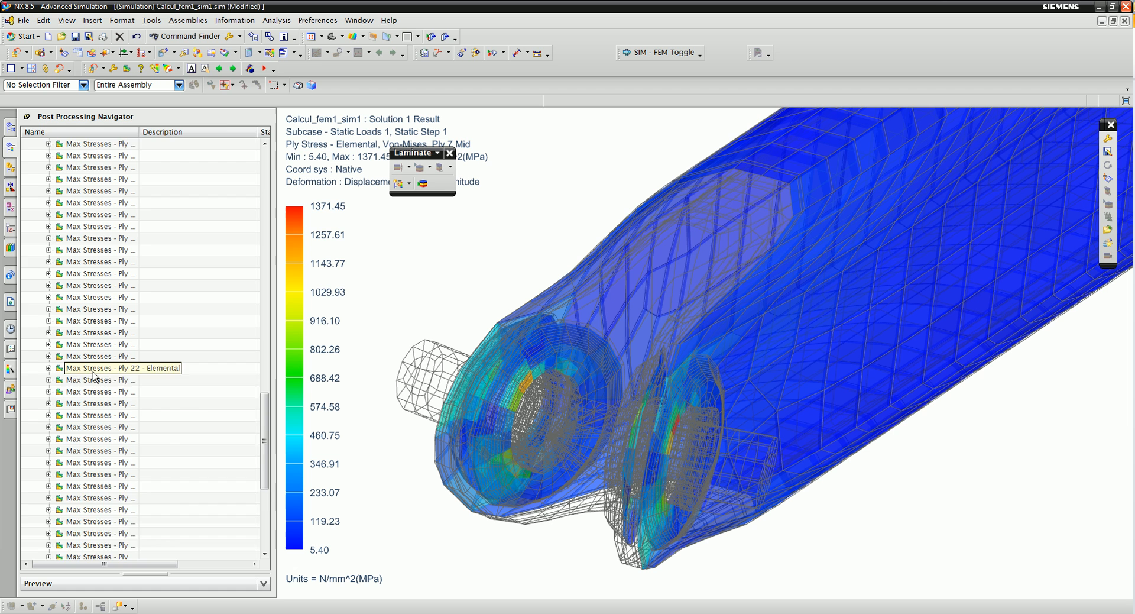
{"action": "scroll", "scroll_direction": "down", "scroll_amount": 3}
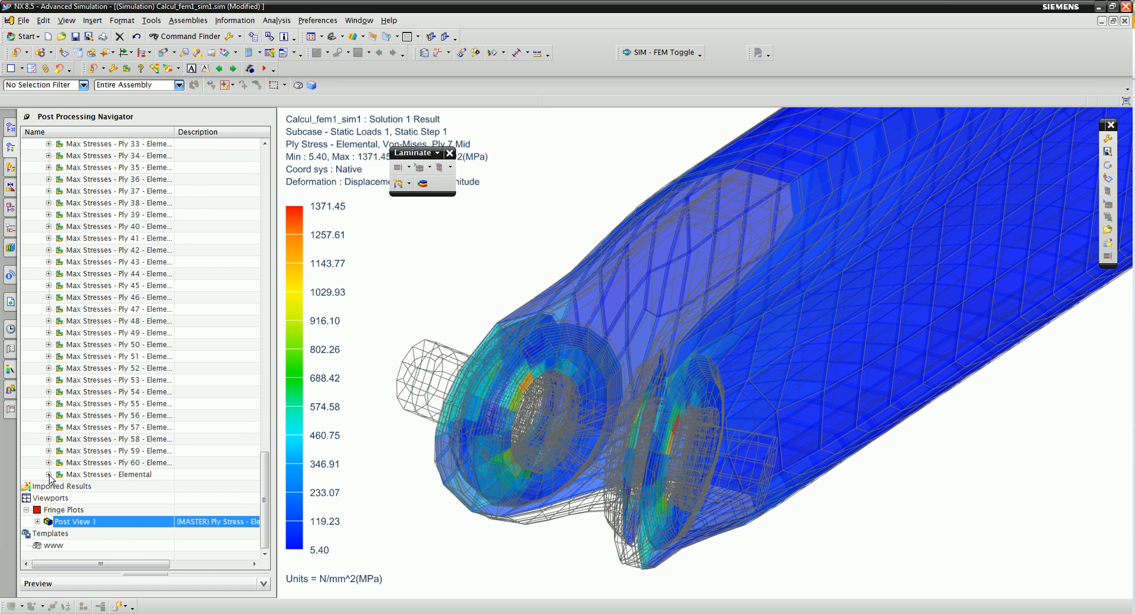